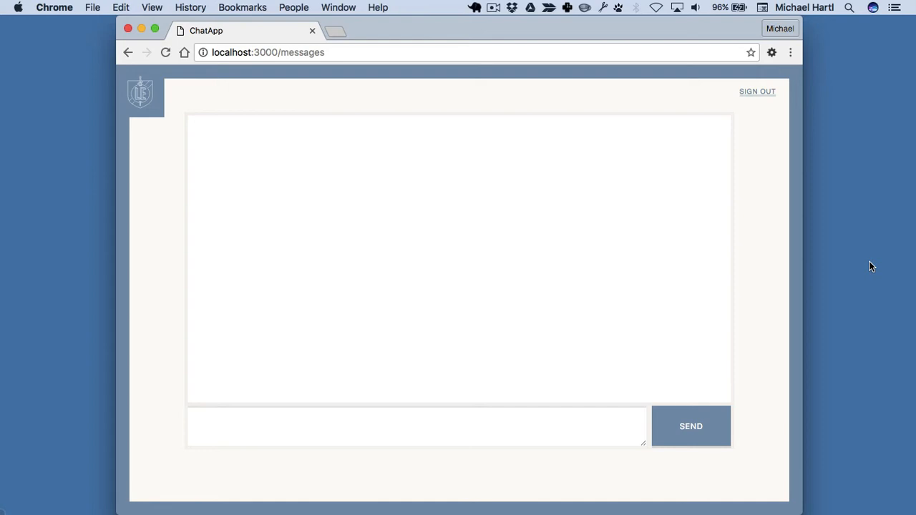
{"action": "mouse_move", "coordinate": [821, 299]}
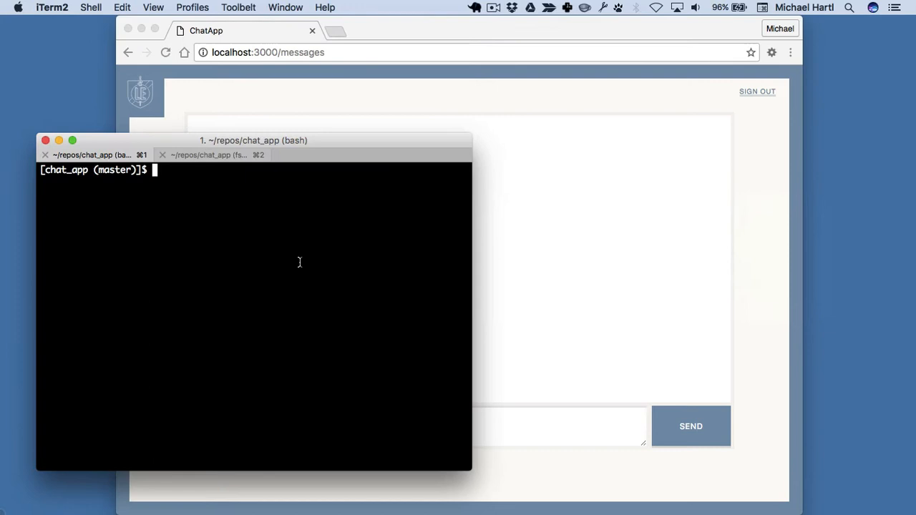
{"action": "mouse_move", "coordinate": [240, 223]}
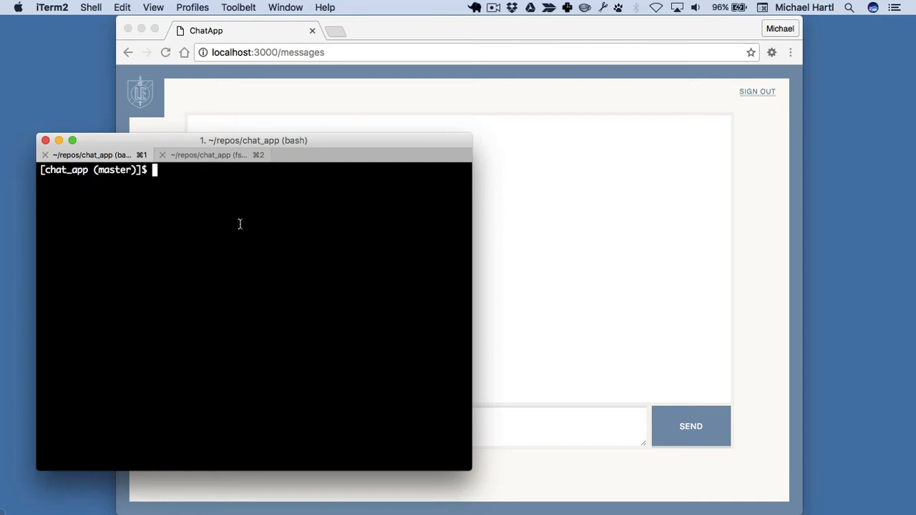
Open the action_cable_chat_app repo in the browser via git open and sign in to GitHub
{"action": "type", "text": "git open"}
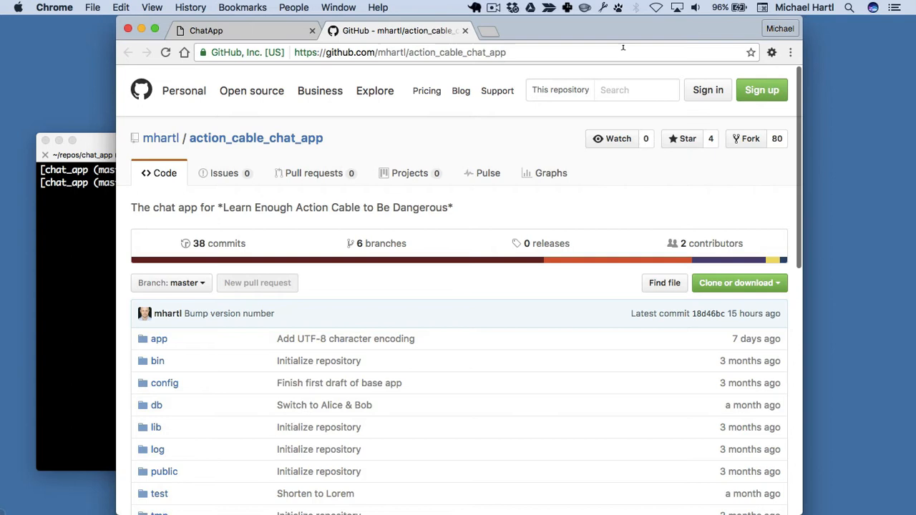
{"action": "mouse_move", "coordinate": [704, 200]}
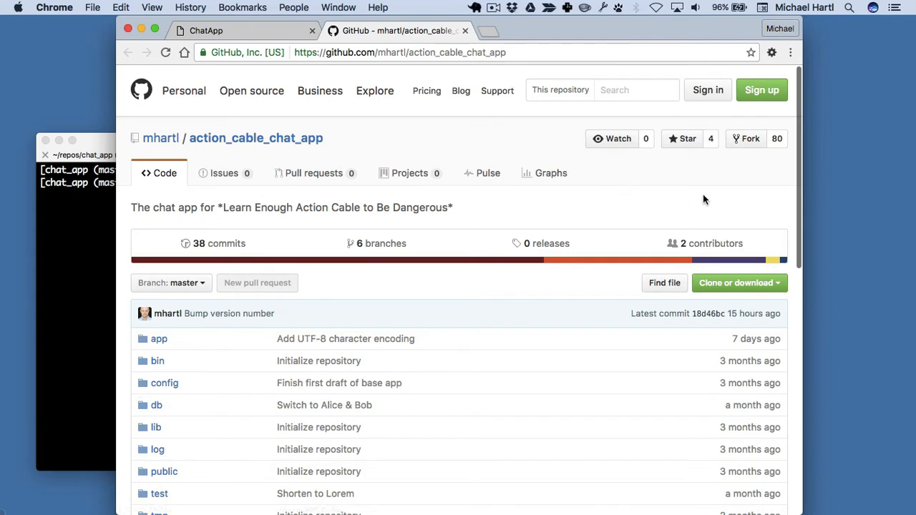
{"action": "mouse_move", "coordinate": [675, 183]}
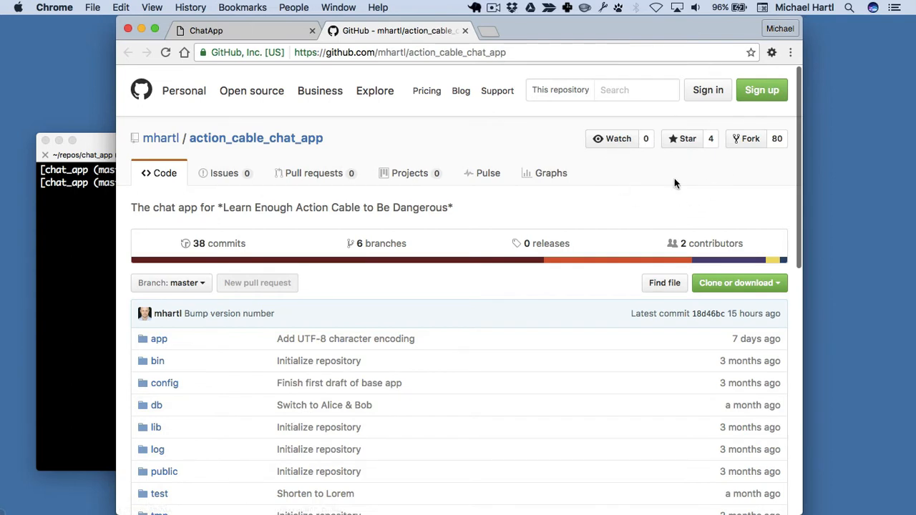
{"action": "mouse_move", "coordinate": [707, 89]}
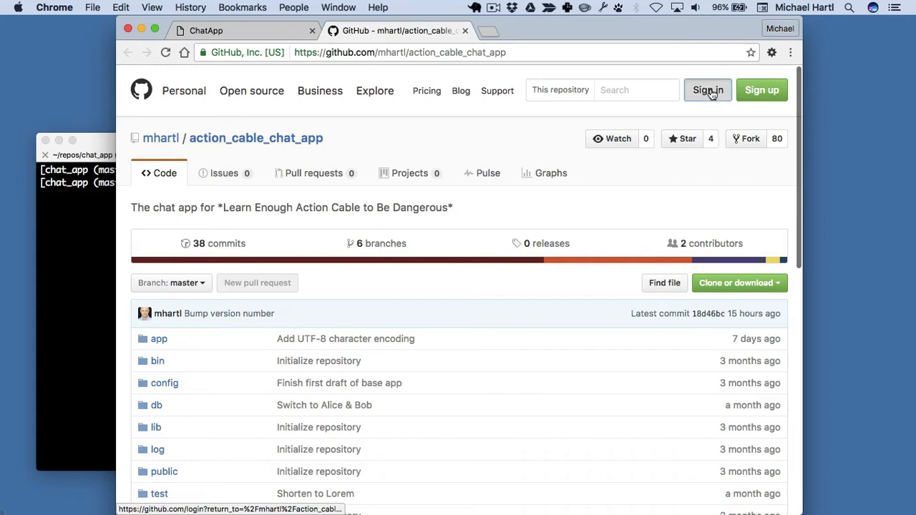
{"action": "left_click", "coordinate": [707, 89]}
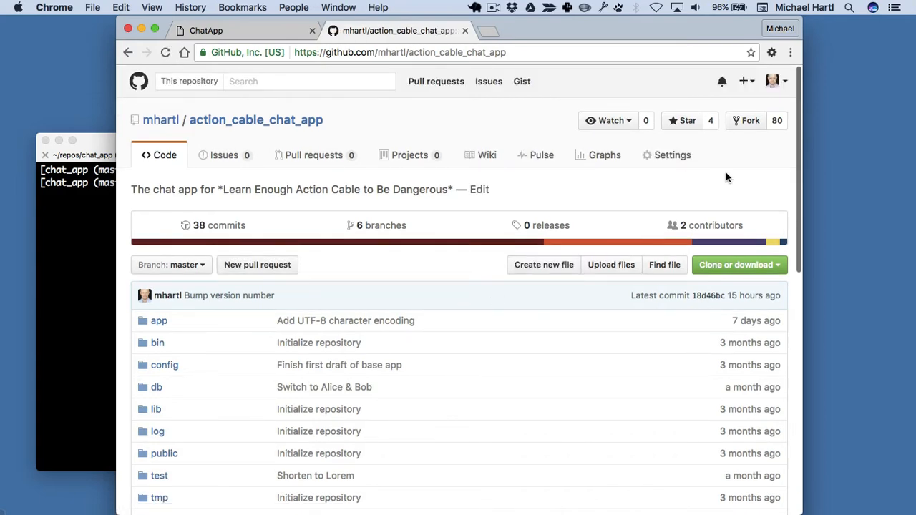
{"action": "left_click", "coordinate": [747, 120]}
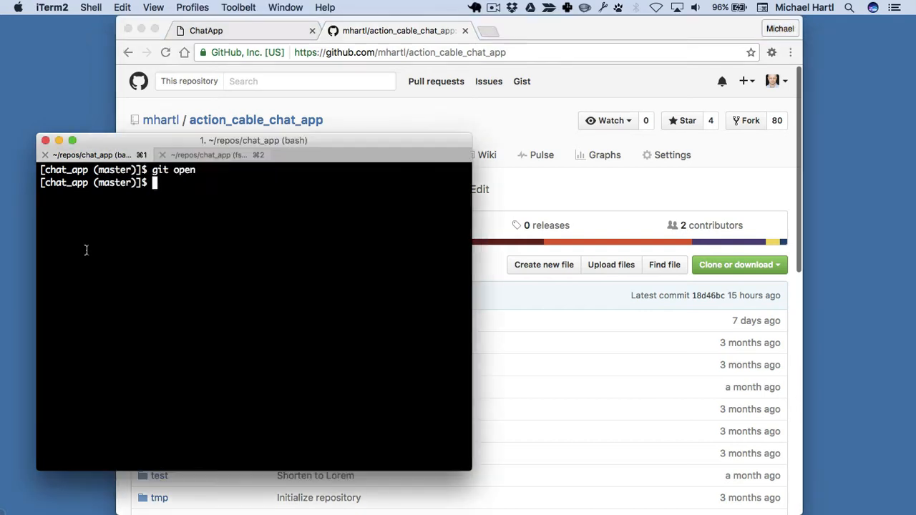
Enter gem install git-utils at the prompt, then clear the terminal
{"action": "type", "text": "gem install git"}
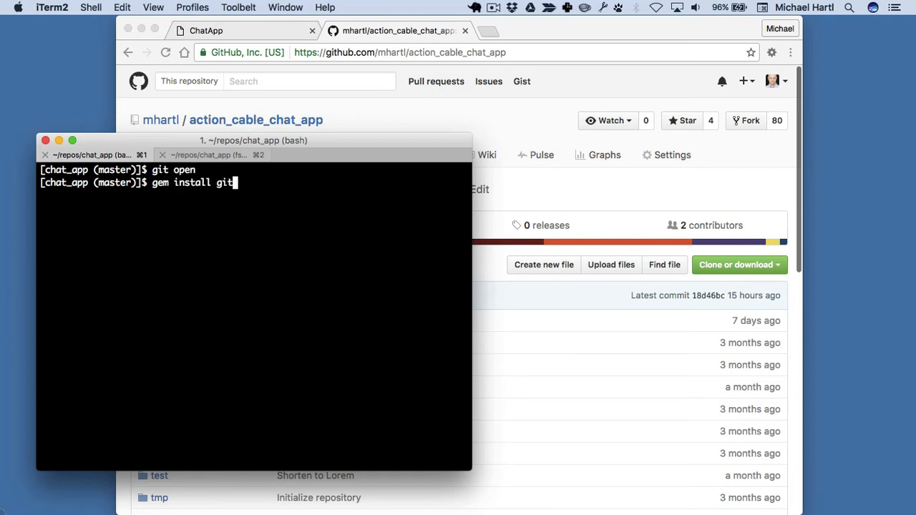
{"action": "type", "text": "-utils"}
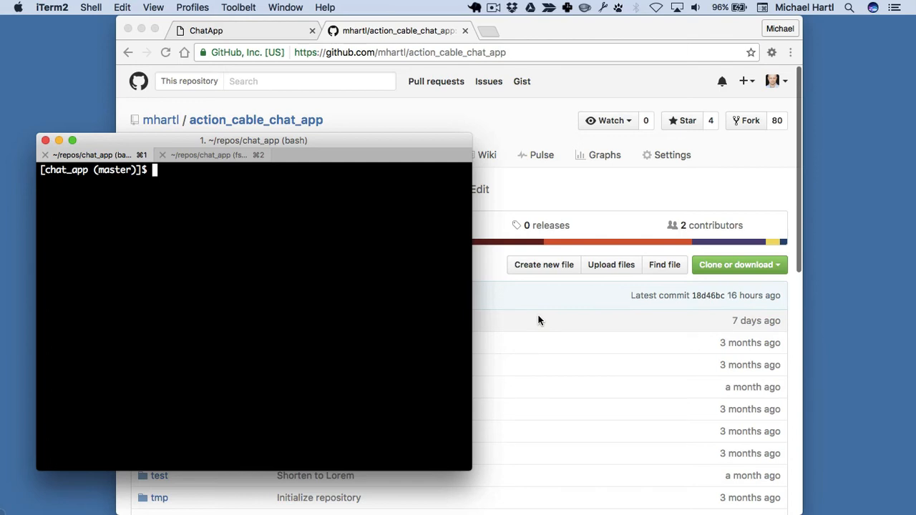
{"action": "mouse_move", "coordinate": [240, 334]}
{"action": "type", "text": "bundle install"}
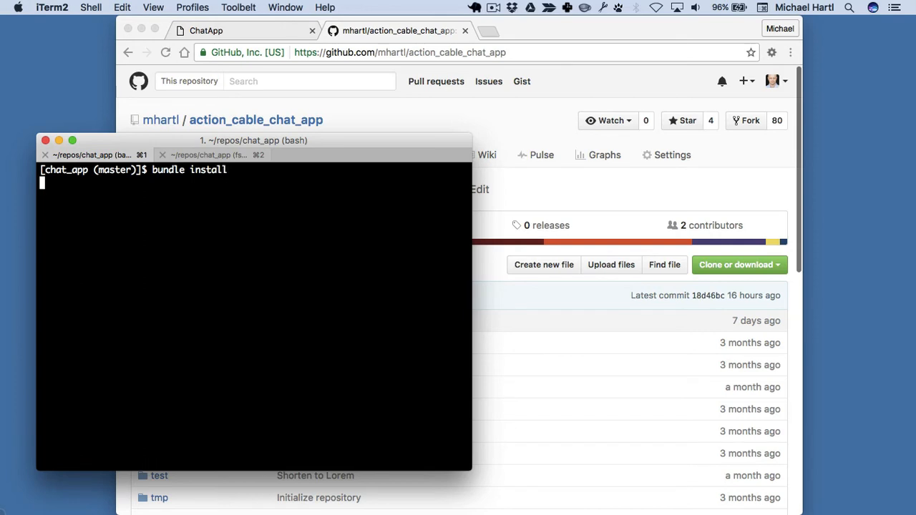
Run bundle install until all 80 gems are installed, then begin a rails db command
{"action": "key", "text": "Return"}
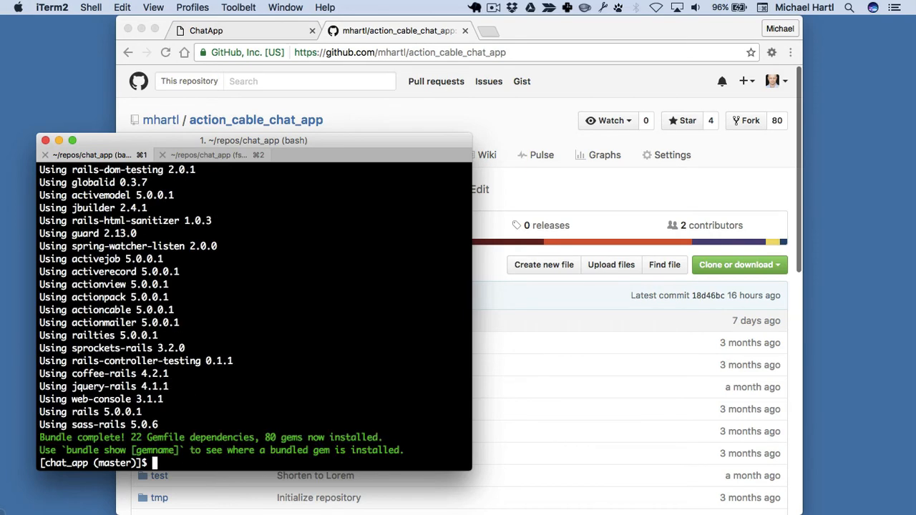
{"action": "type", "text": "rails db:migrate"}
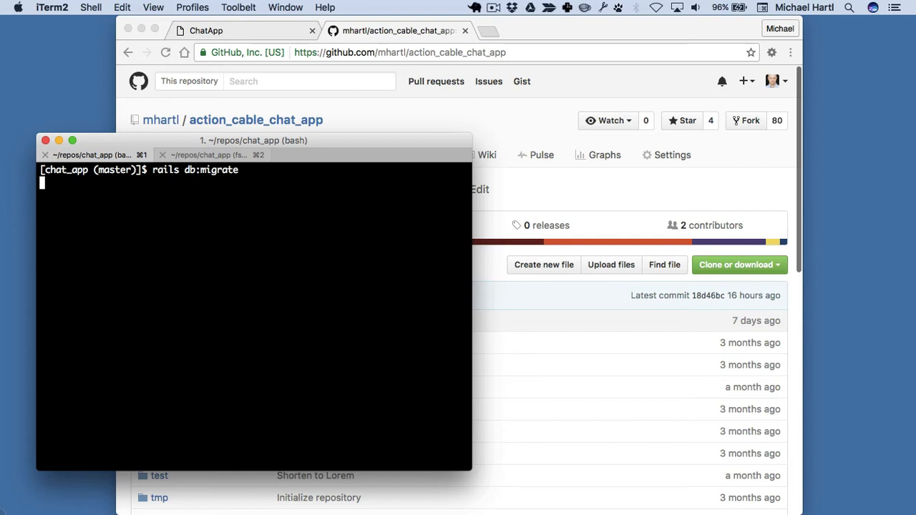
Run rails db:migrate and attempt rails db:seed, which fails on a taken username
{"action": "key", "text": "Return"}
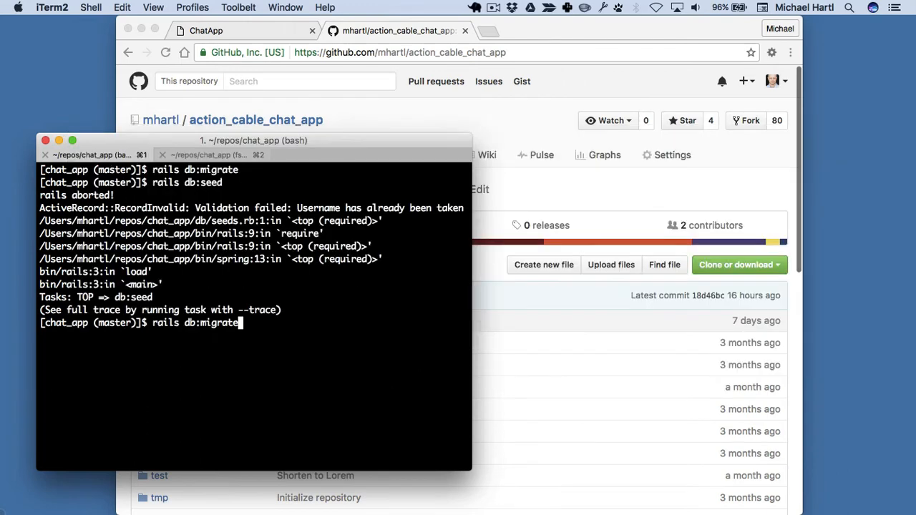
{"action": "type", "text": ":"}
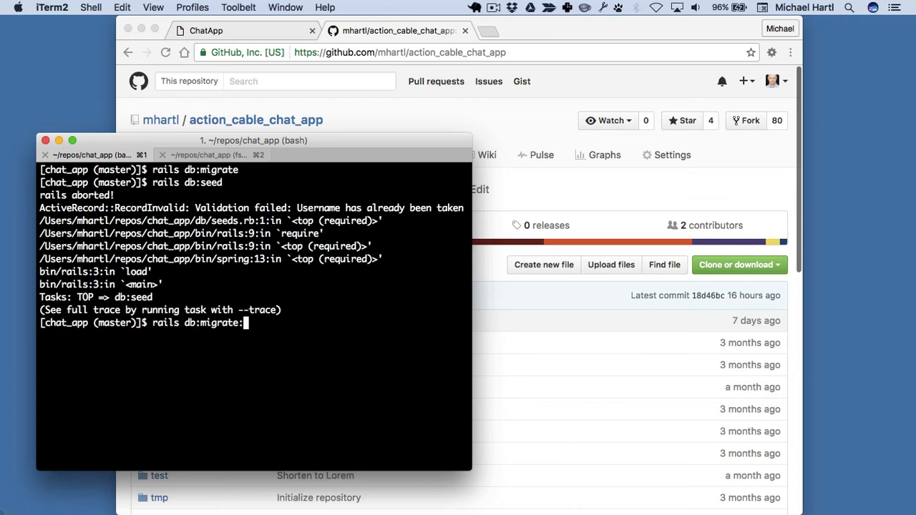
{"action": "type", "text": "reset"}
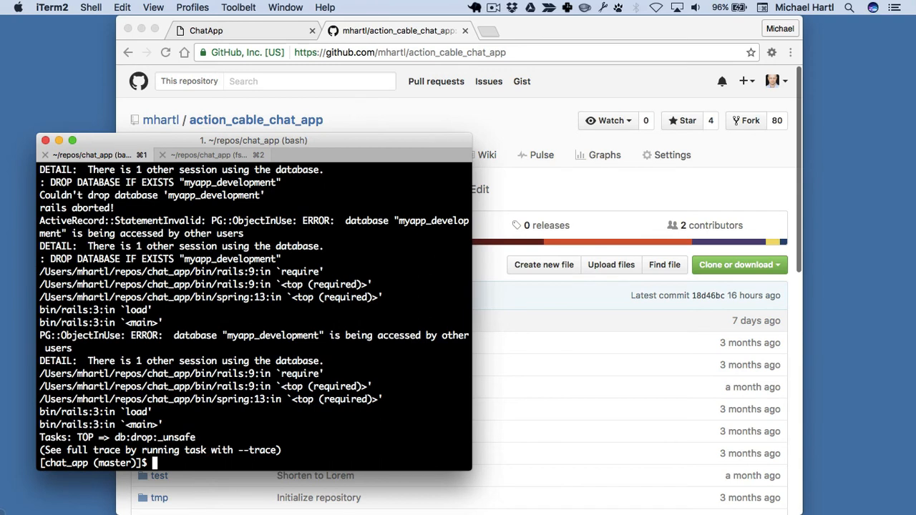
Run rails db:migrate && rails db:seed, then prepare rails db:migrate:reset
{"action": "type", "text": "rails db:migrate:reset &"}
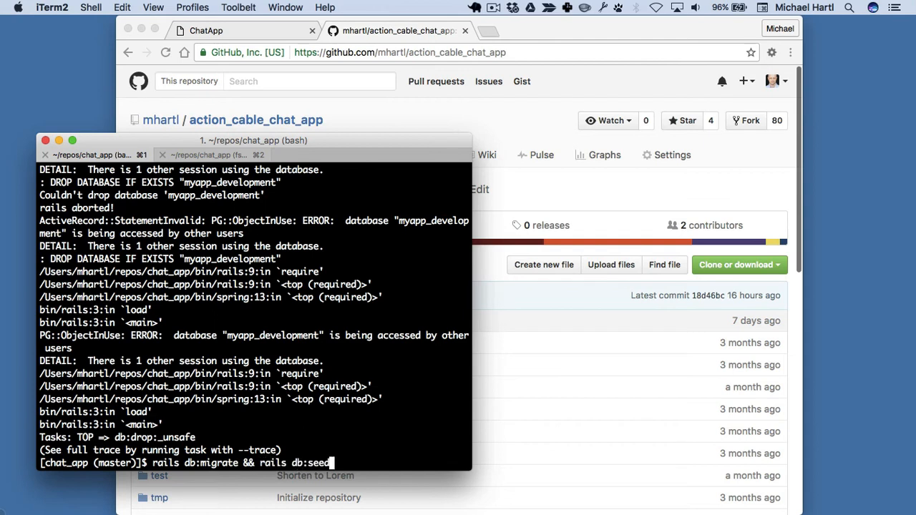
{"action": "key", "text": "enter"}
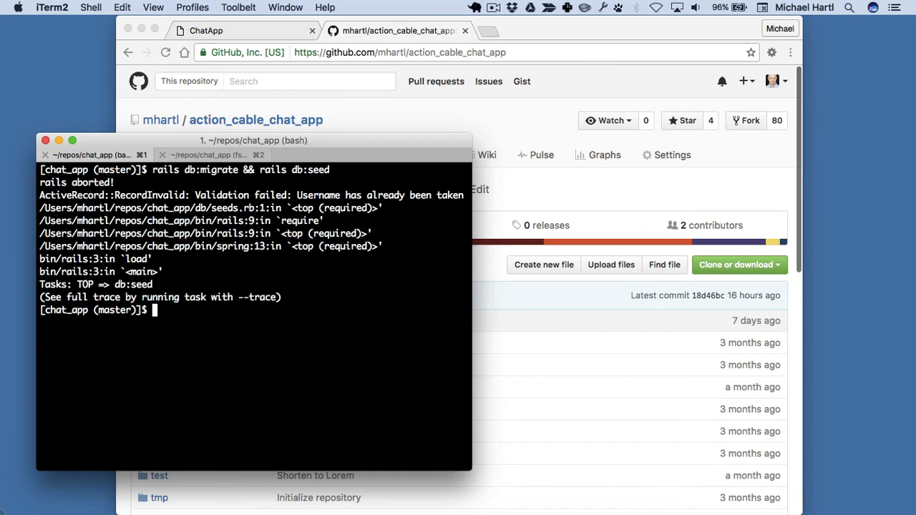
{"action": "type", "text": "rails db:migrate:reset &&"}
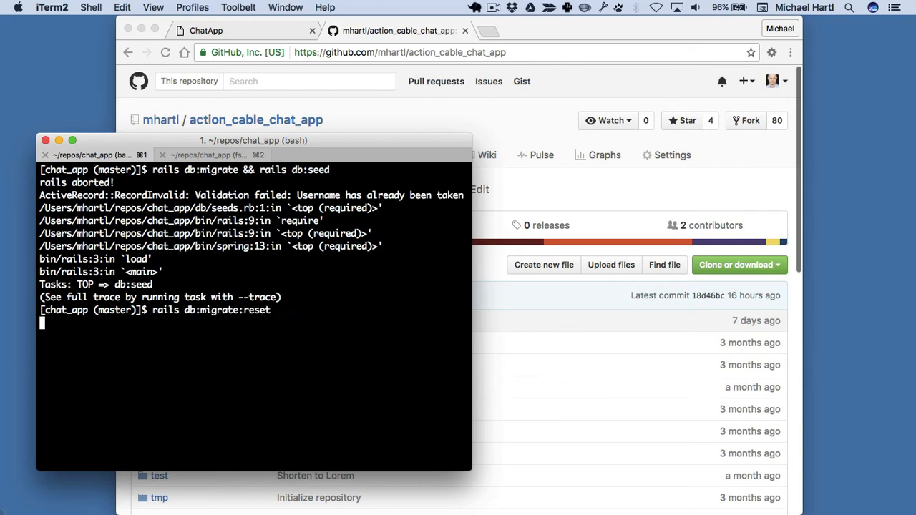
Rerun rails db:migrate:reset until development and test databases are dropped, created and migrated
{"action": "key", "text": "enter"}
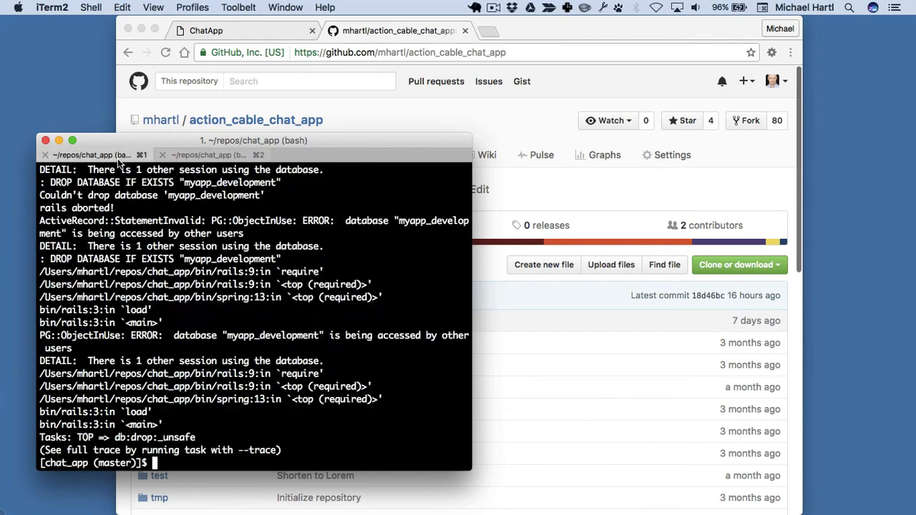
{"action": "type", "text": "rails db:migrate:reset"}
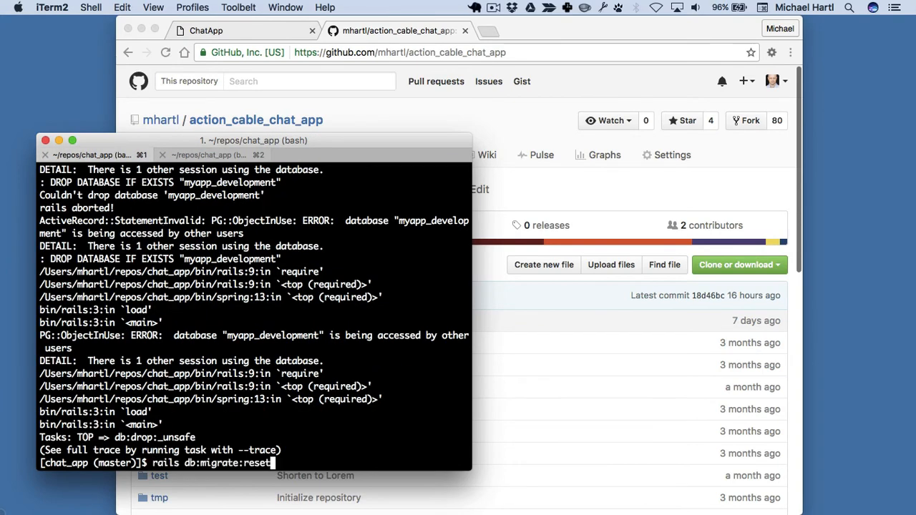
{"action": "key", "text": "Return"}
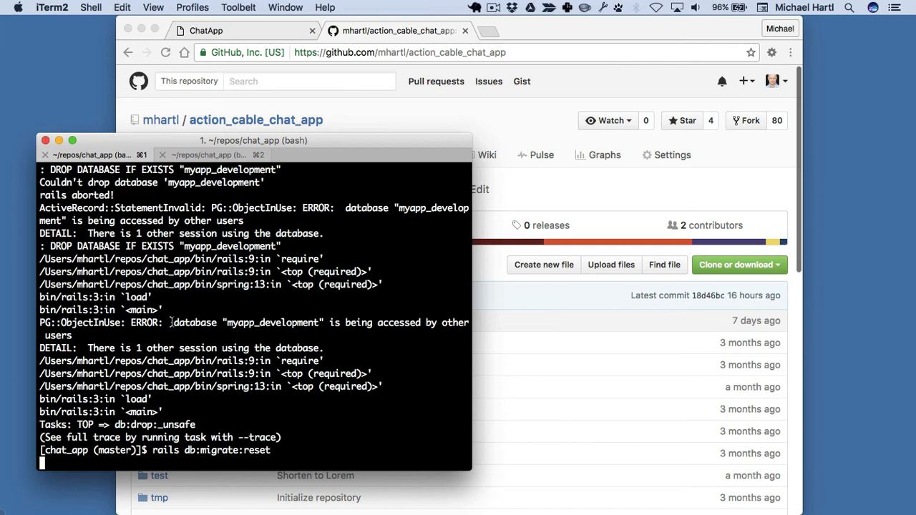
Run rails db:migrate && rails db:seed to migrate the users and messages tables and seed
{"action": "key", "text": "Return"}
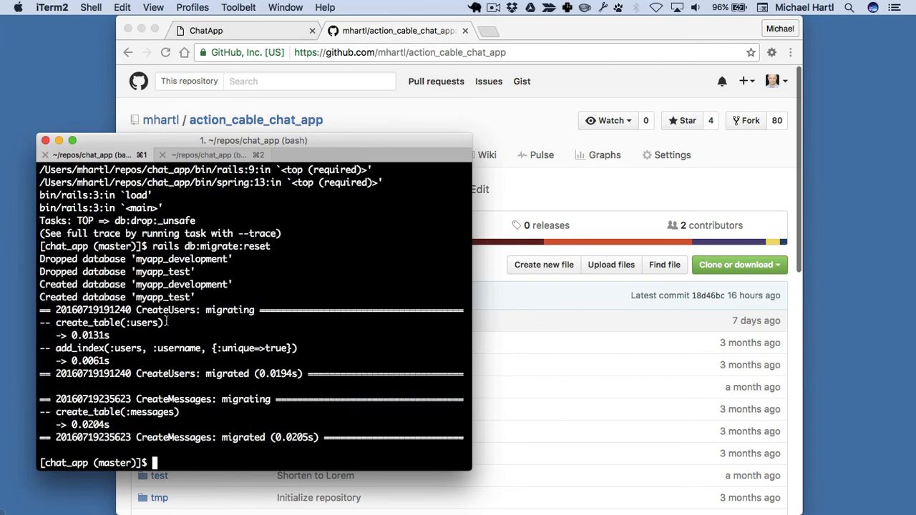
{"action": "type", "text": "rails db:migrate && rails db:seed"}
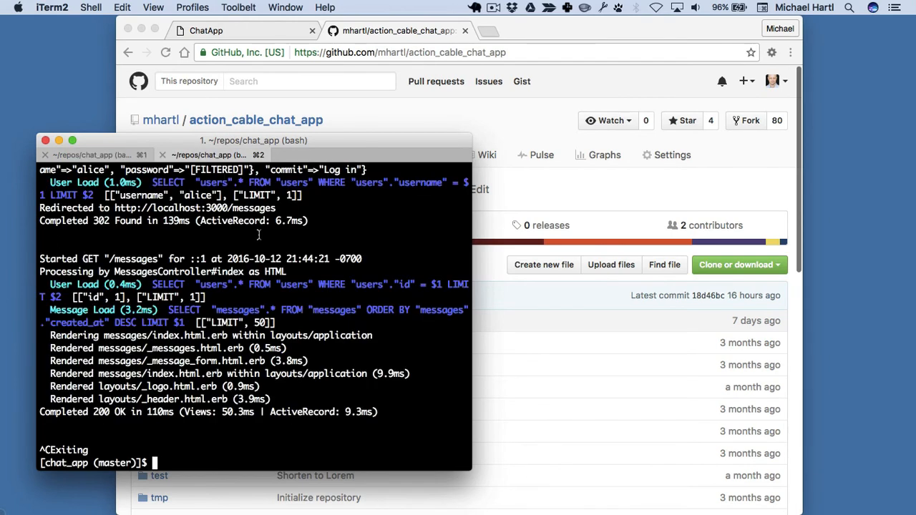
Start the Rails server briefly, then return the first tab to a fresh chat_app prompt
{"action": "type", "text": "r s"}
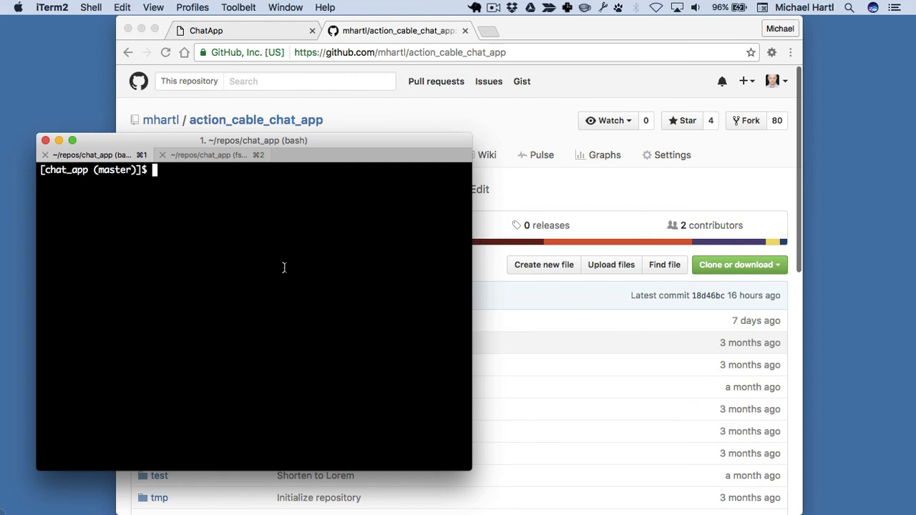
Run rails test to launch the chat app's test suite via Spring
{"action": "type", "text": "rails"}
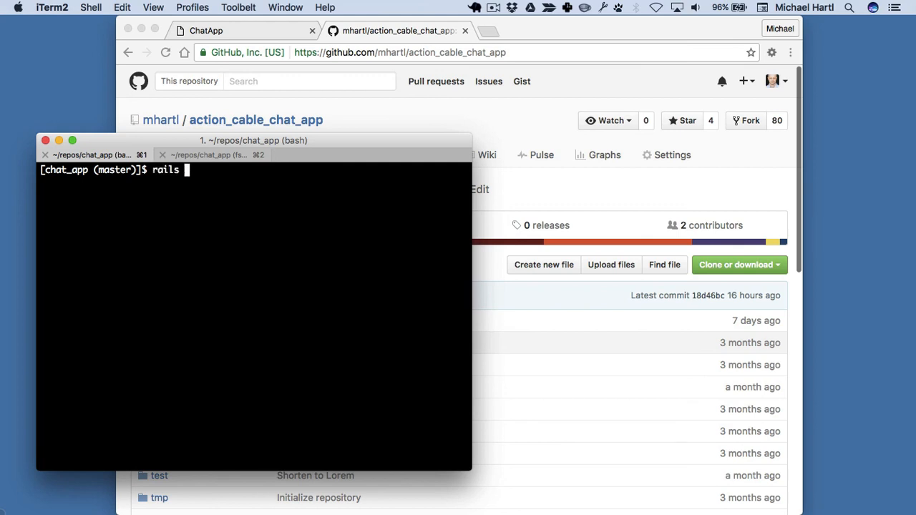
{"action": "type", "text": "test"}
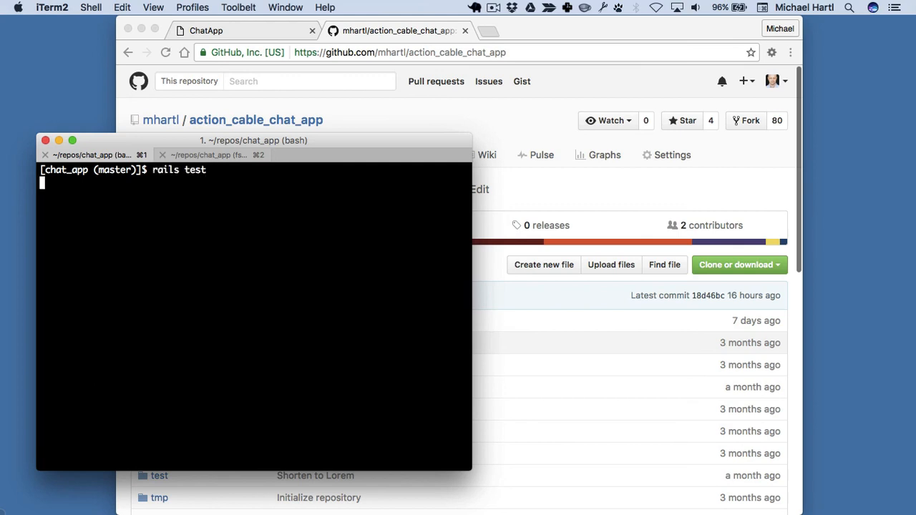
{"action": "key", "text": "Return"}
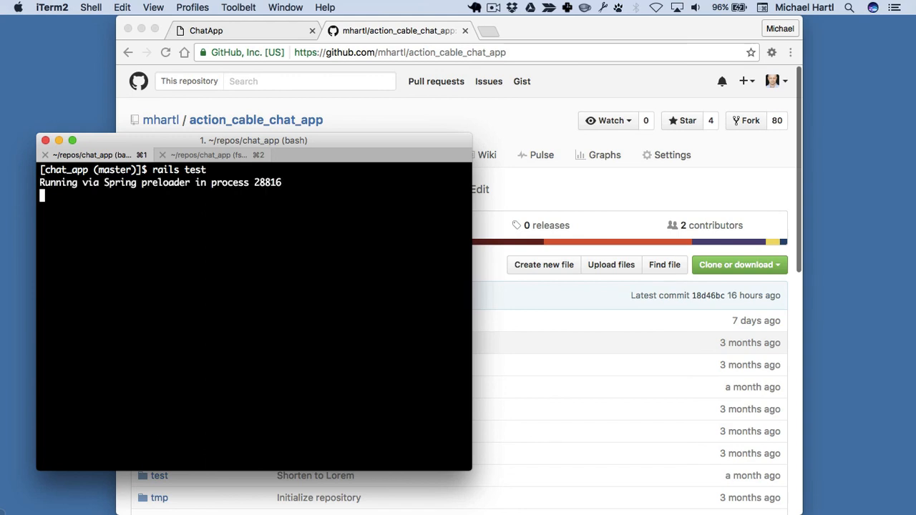